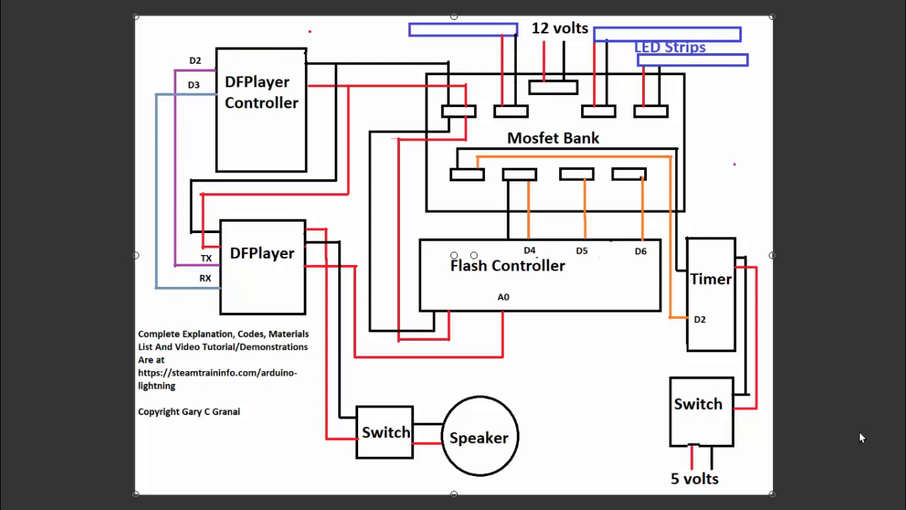
mouse_move(834, 444)
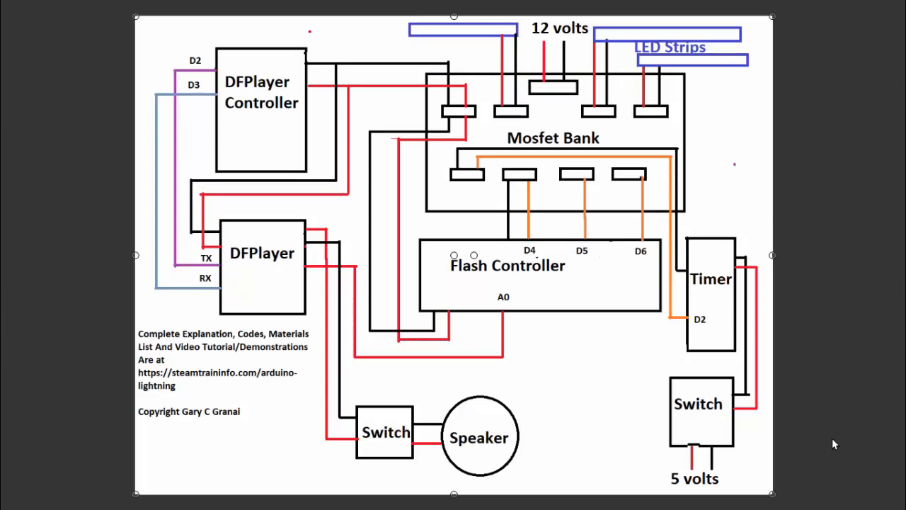
mouse_move(260, 284)
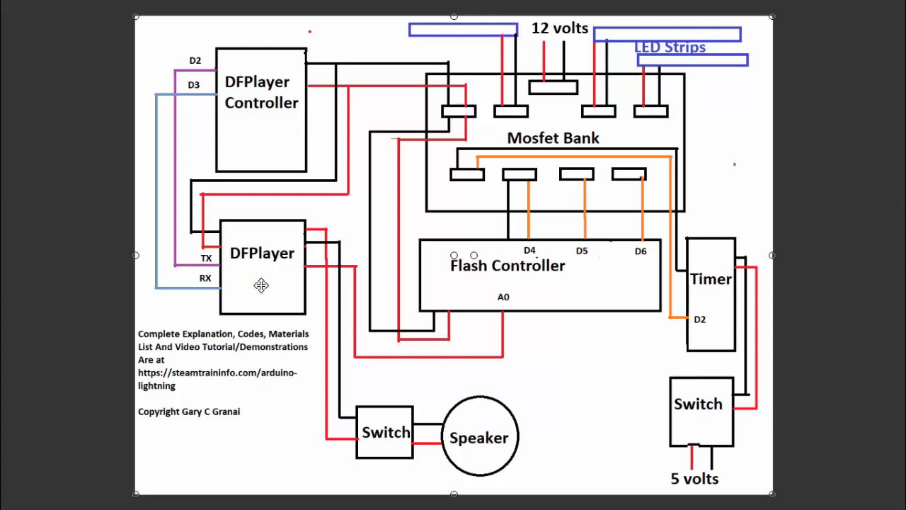
mouse_move(284, 129)
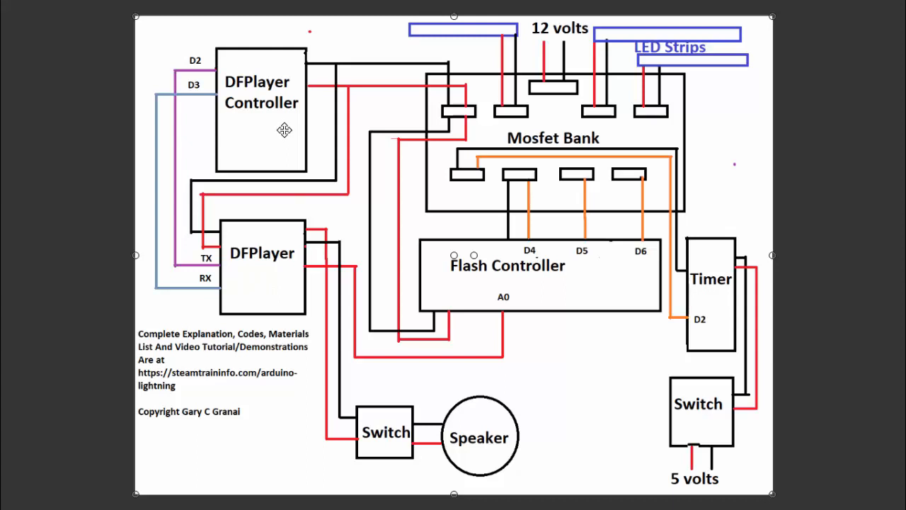
mouse_move(266, 278)
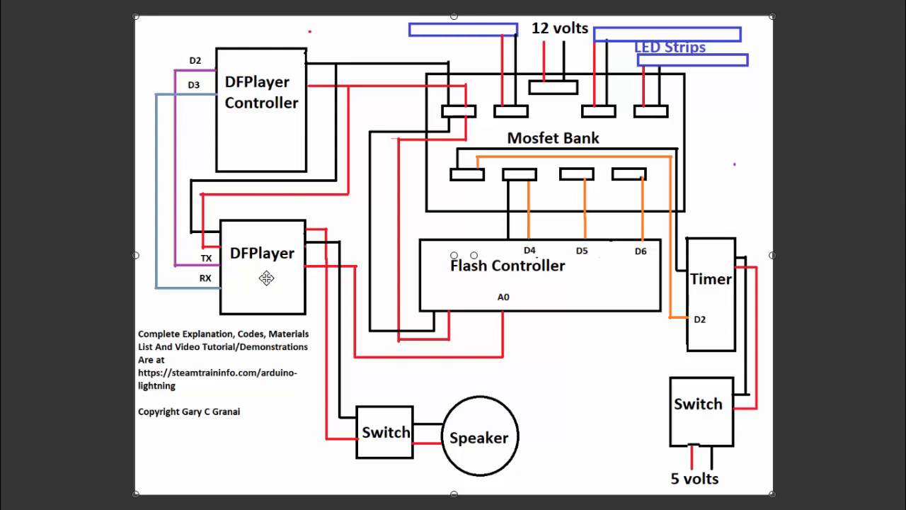
mouse_move(487, 36)
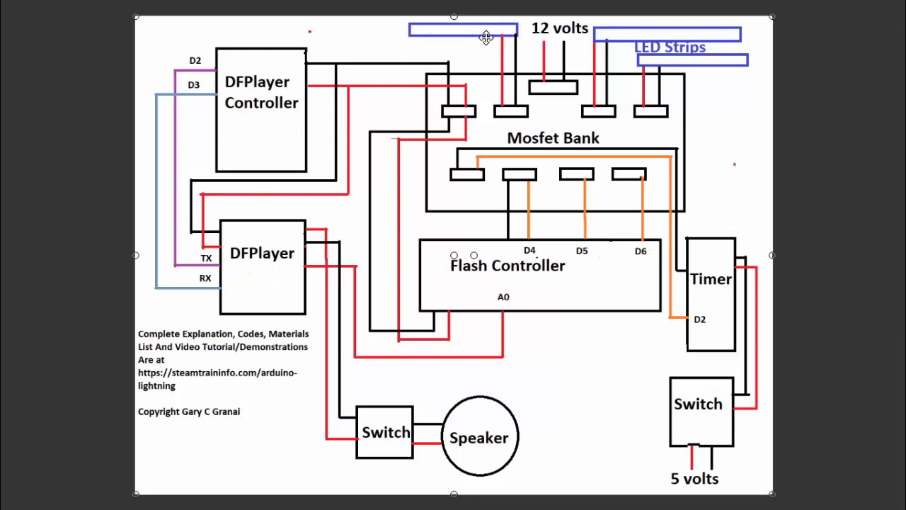
mouse_move(724, 77)
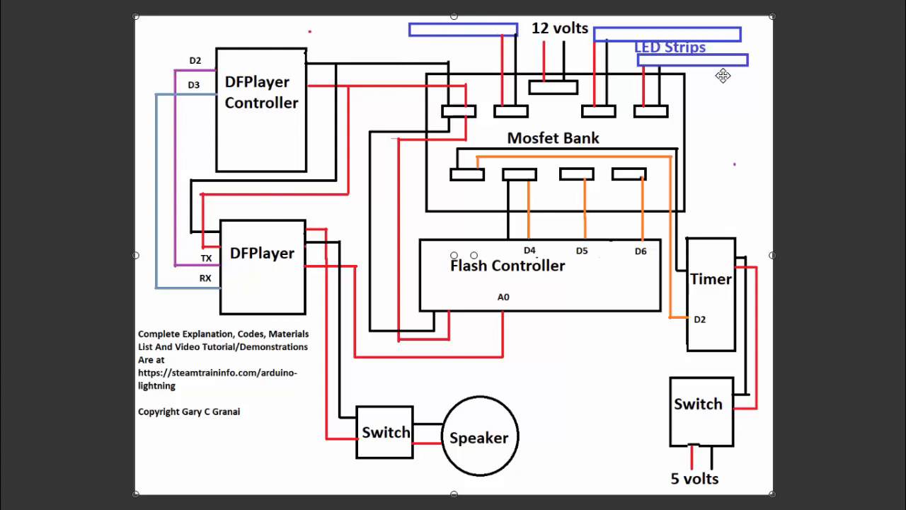
mouse_move(725, 60)
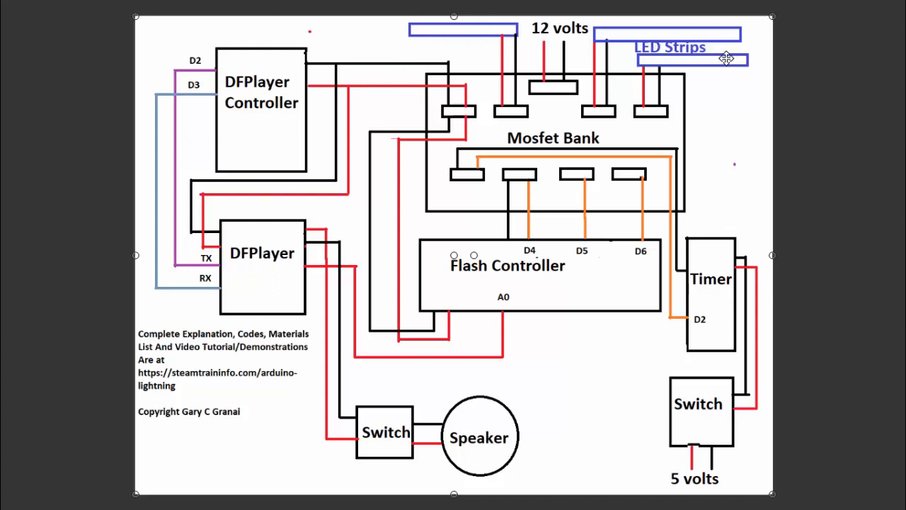
mouse_move(715, 215)
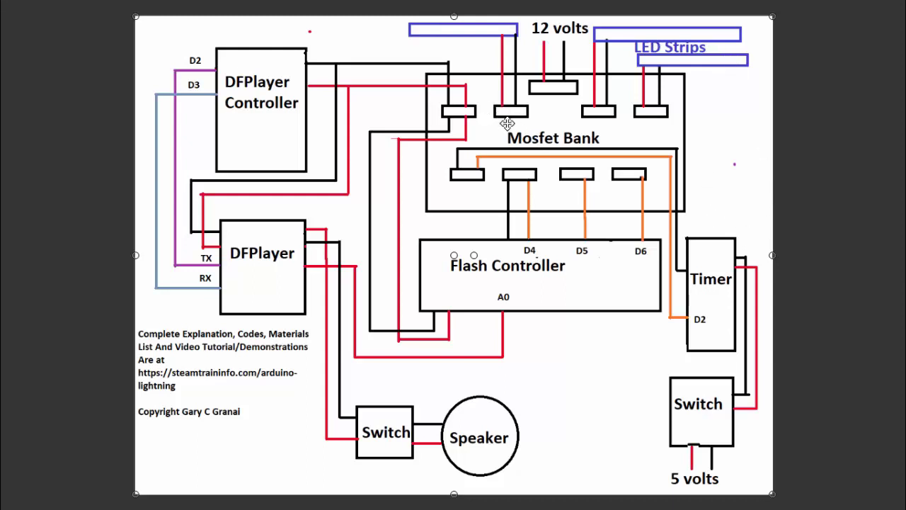
mouse_move(711, 256)
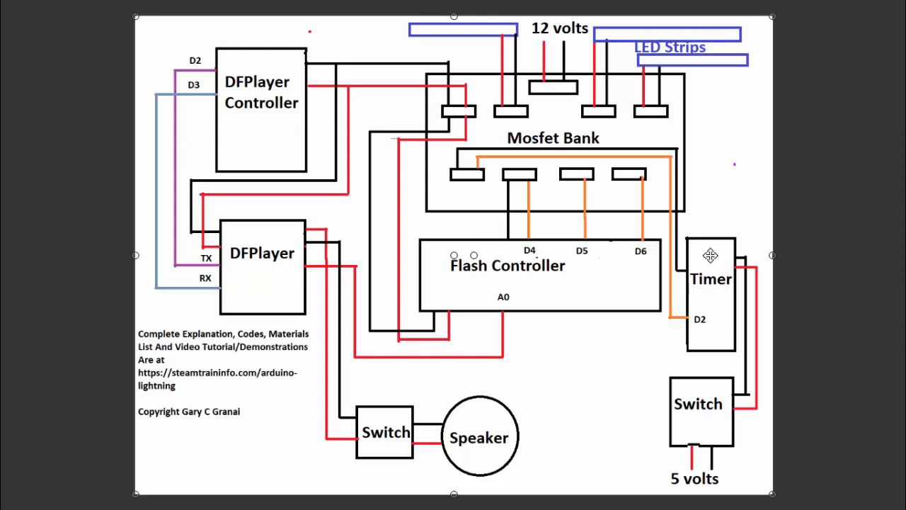
mouse_move(453, 107)
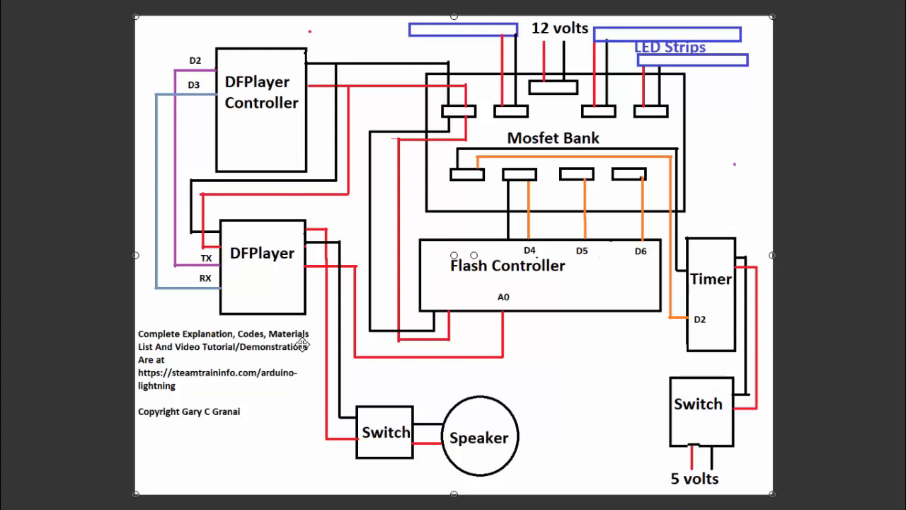
mouse_move(349, 464)
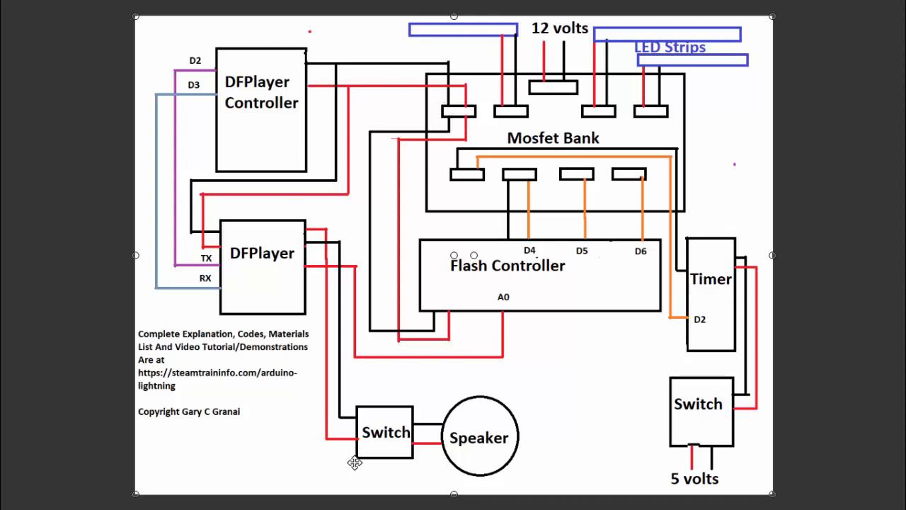
mouse_move(629, 432)
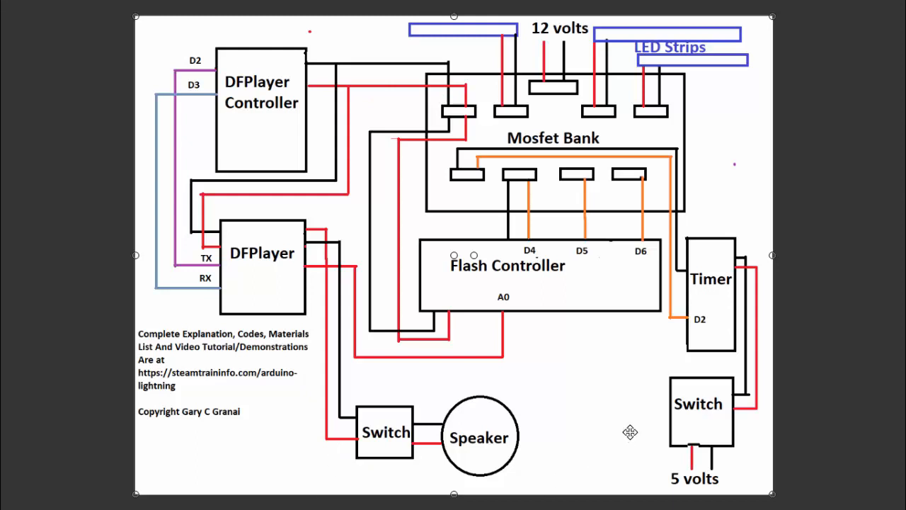
mouse_move(700, 441)
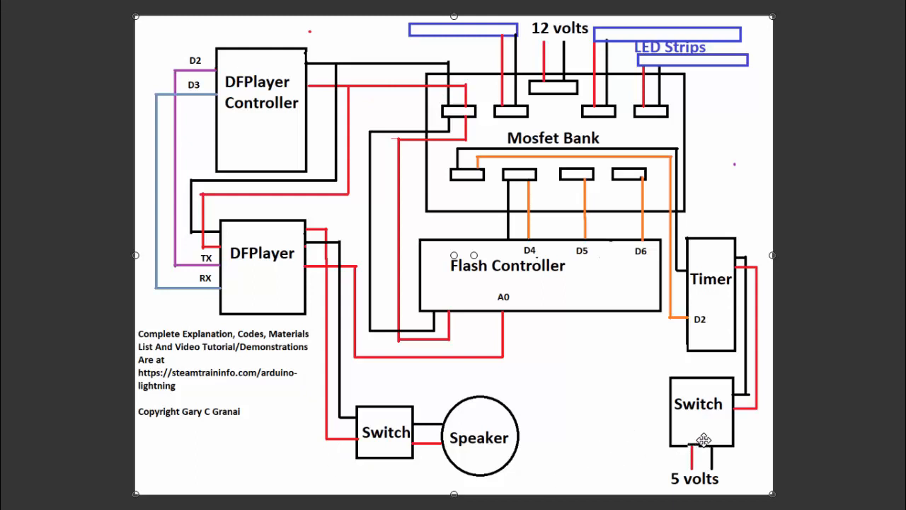
mouse_move(689, 458)
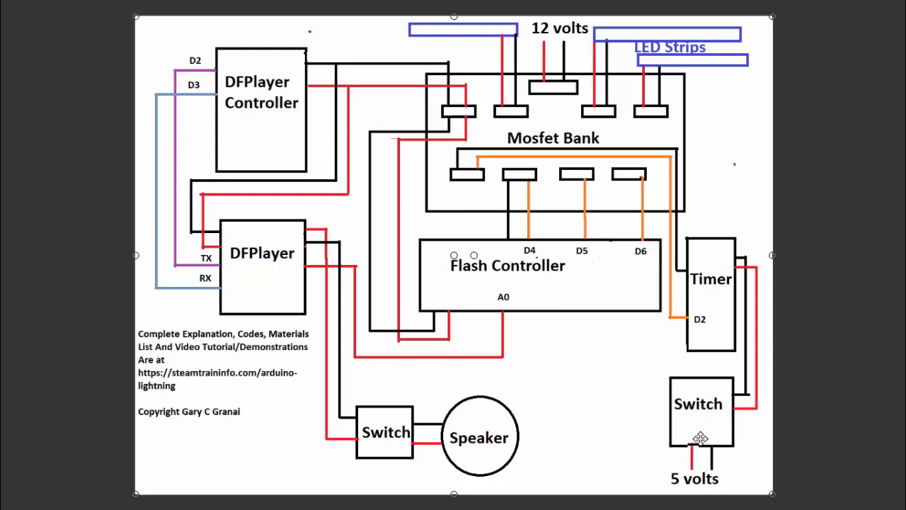
mouse_move(716, 432)
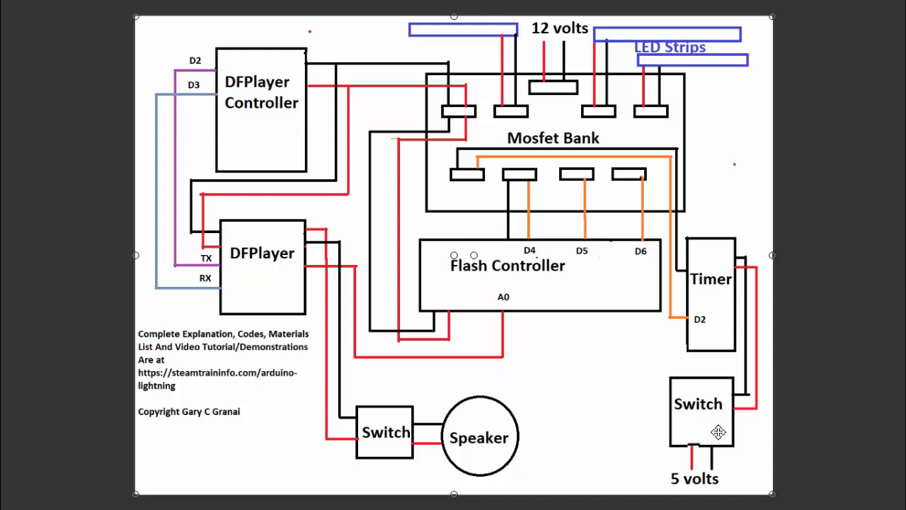
mouse_move(706, 303)
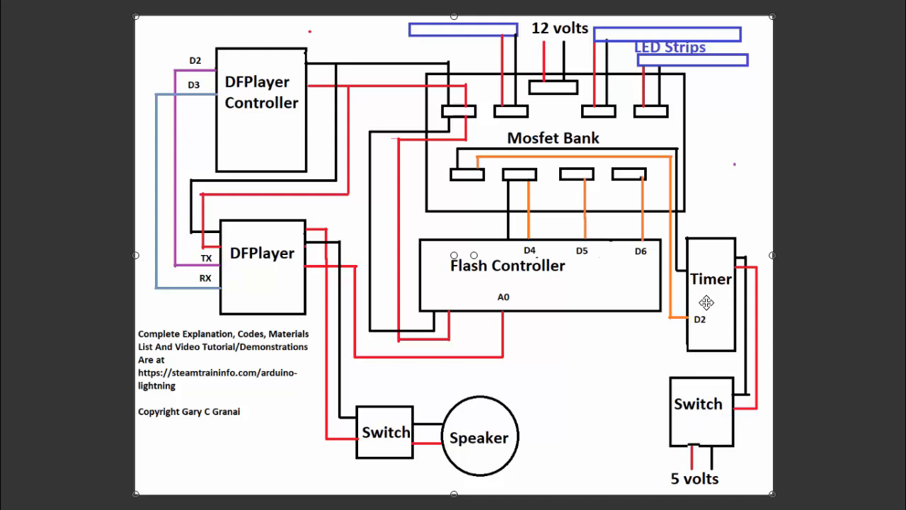
mouse_move(719, 306)
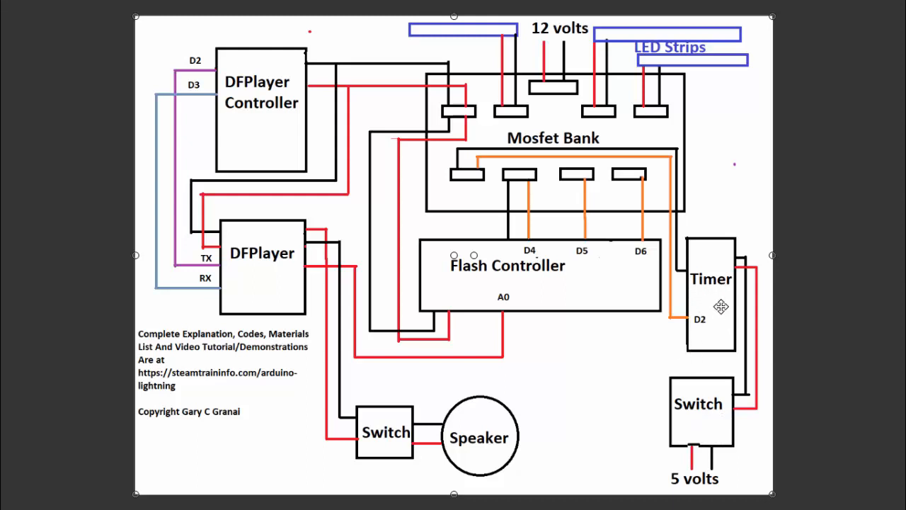
mouse_move(717, 317)
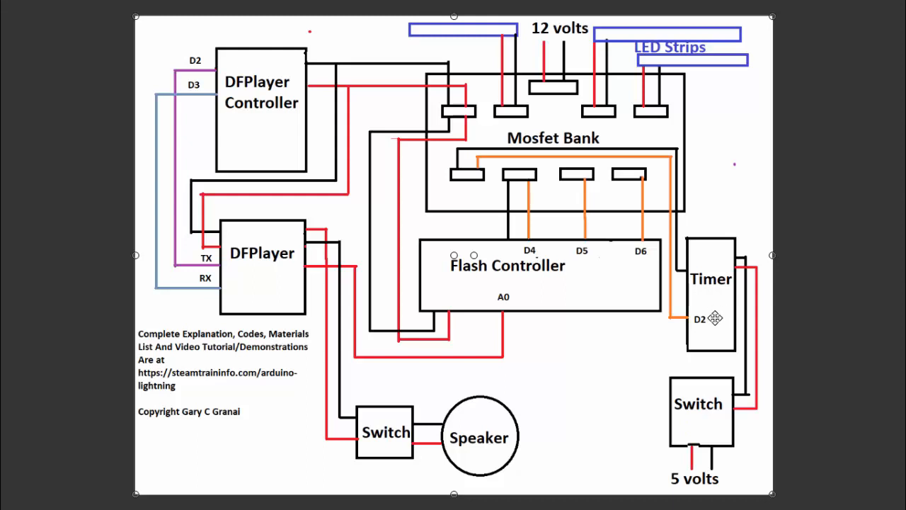
mouse_move(699, 312)
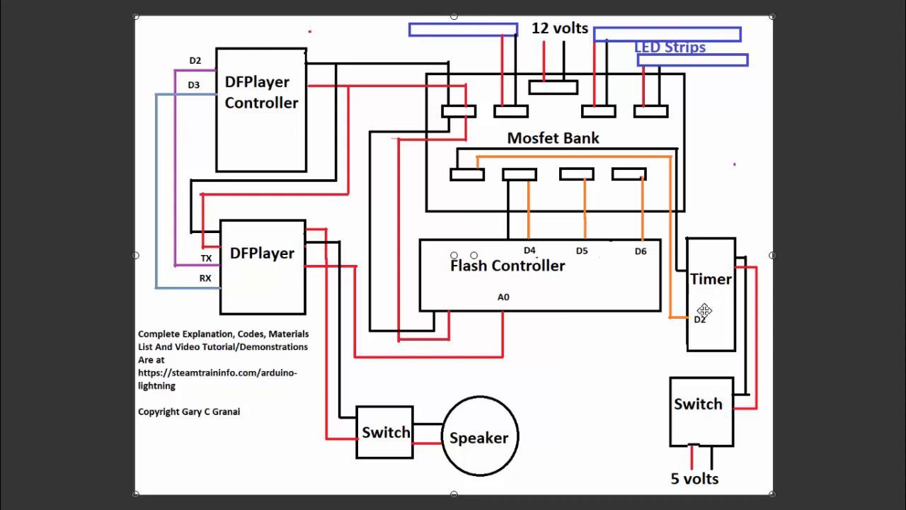
mouse_move(680, 181)
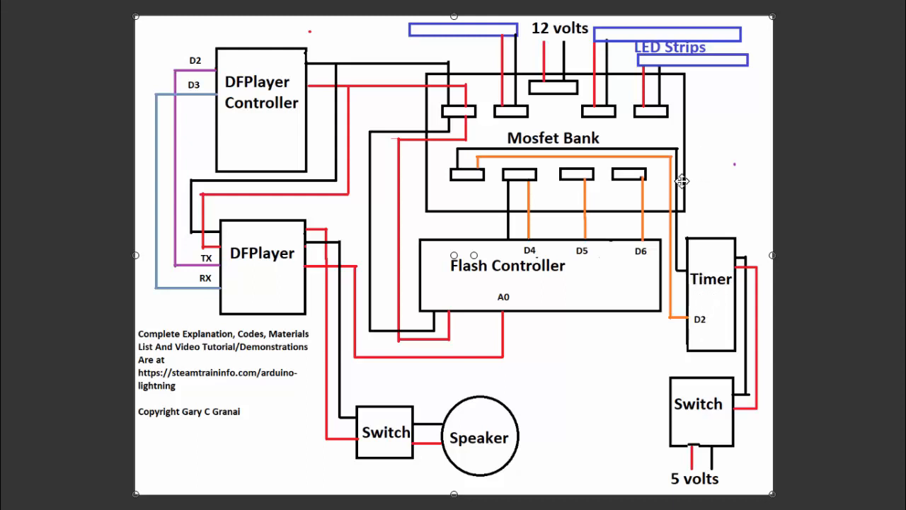
mouse_move(470, 181)
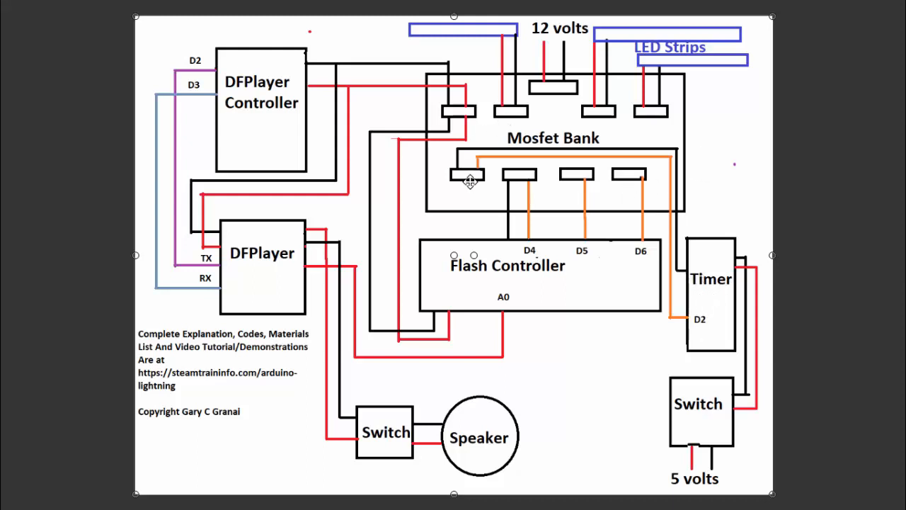
mouse_move(275, 127)
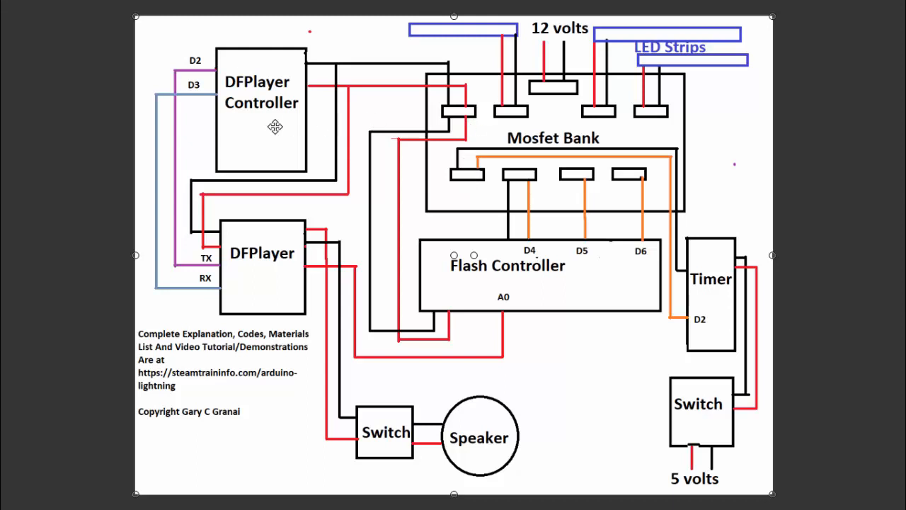
mouse_move(252, 272)
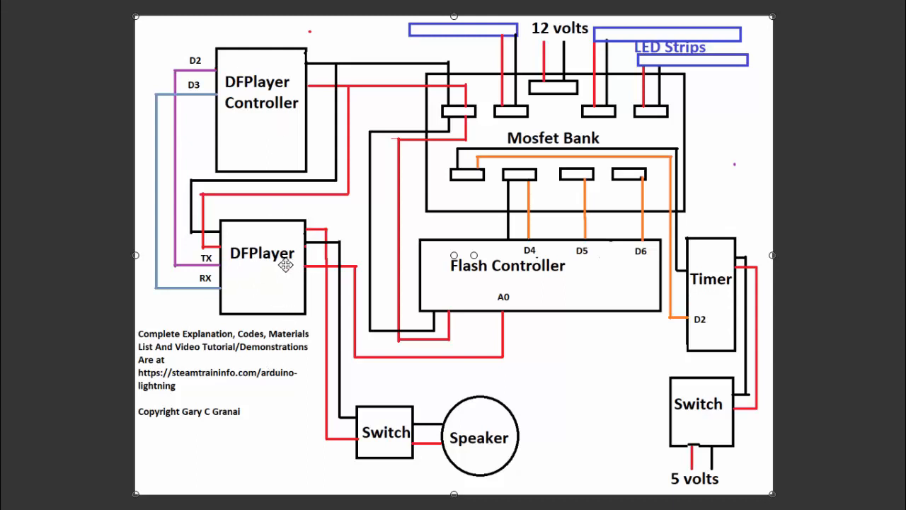
mouse_move(306, 294)
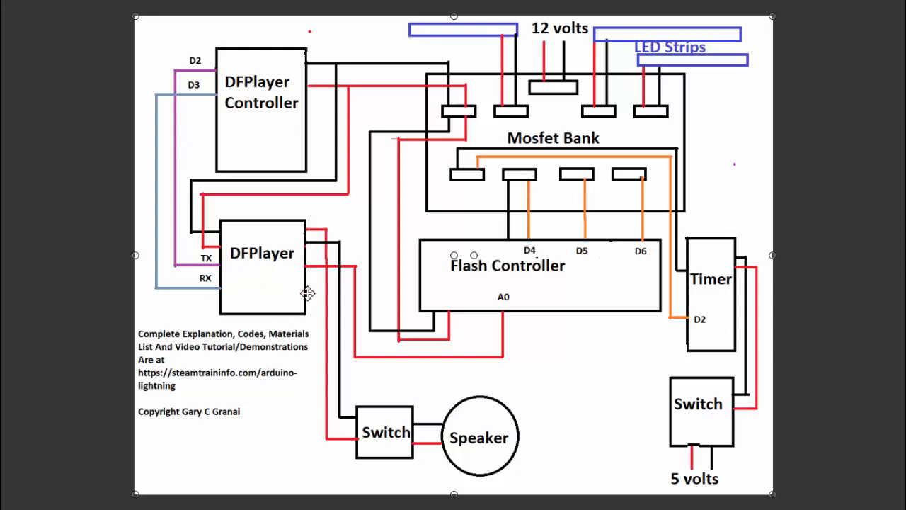
mouse_move(498, 292)
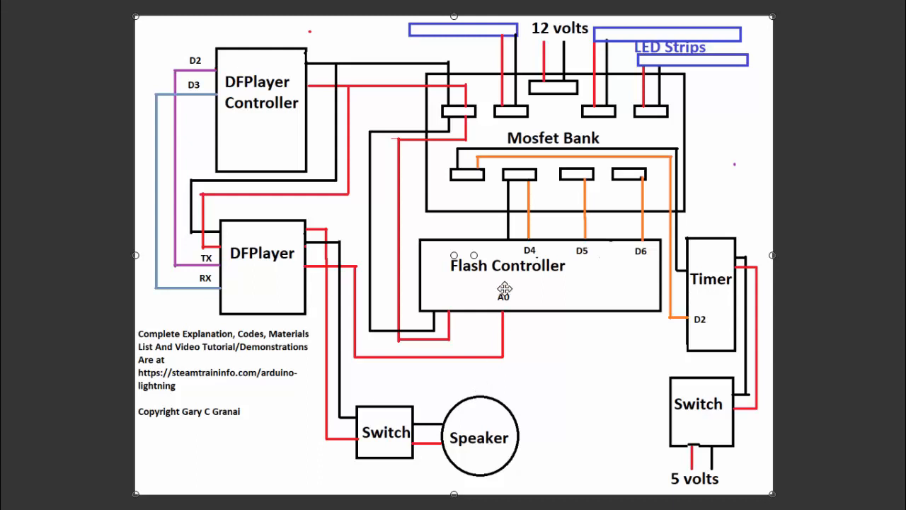
mouse_move(553, 293)
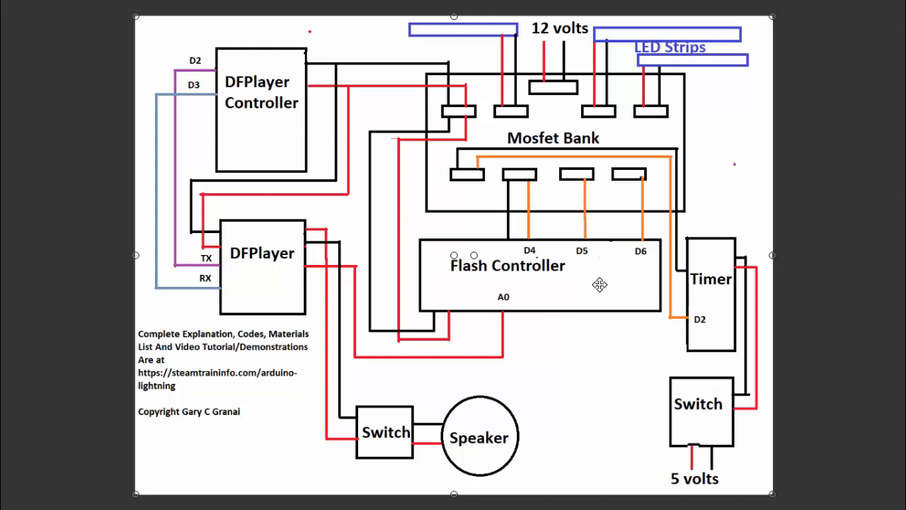
mouse_move(586, 289)
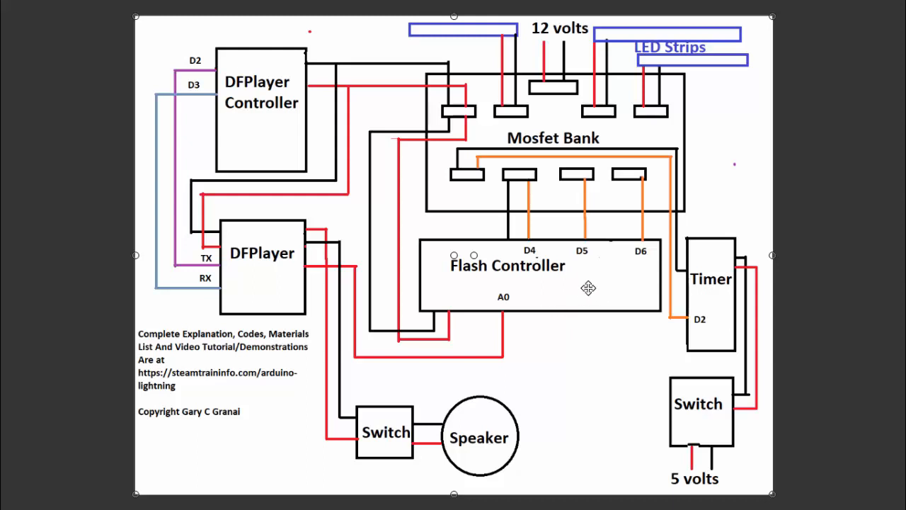
mouse_move(527, 178)
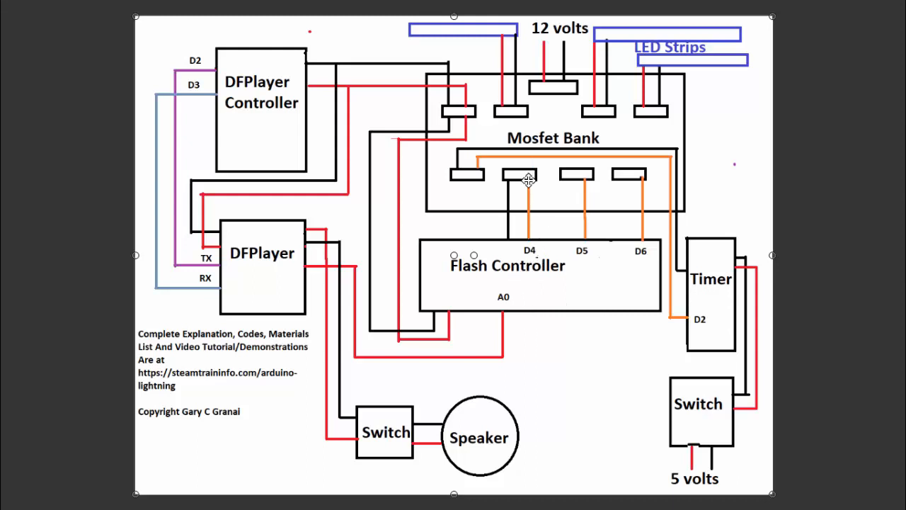
mouse_move(578, 185)
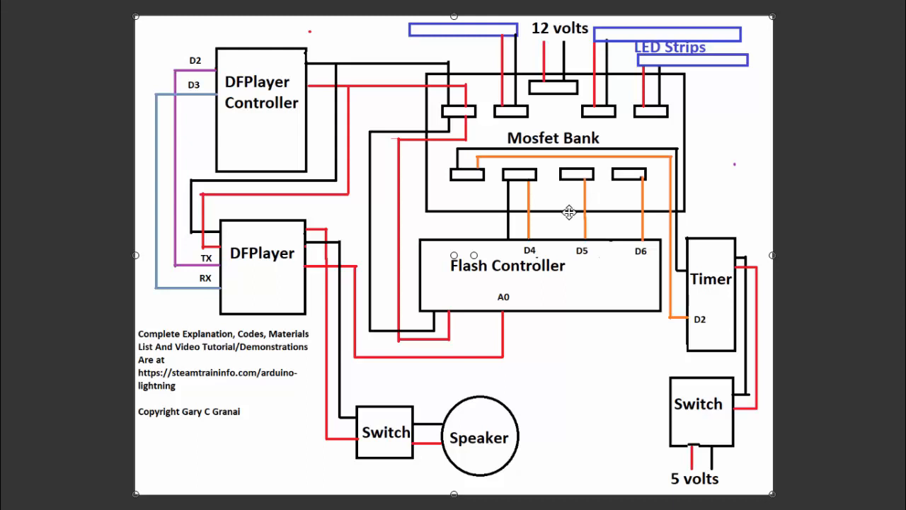
mouse_move(647, 51)
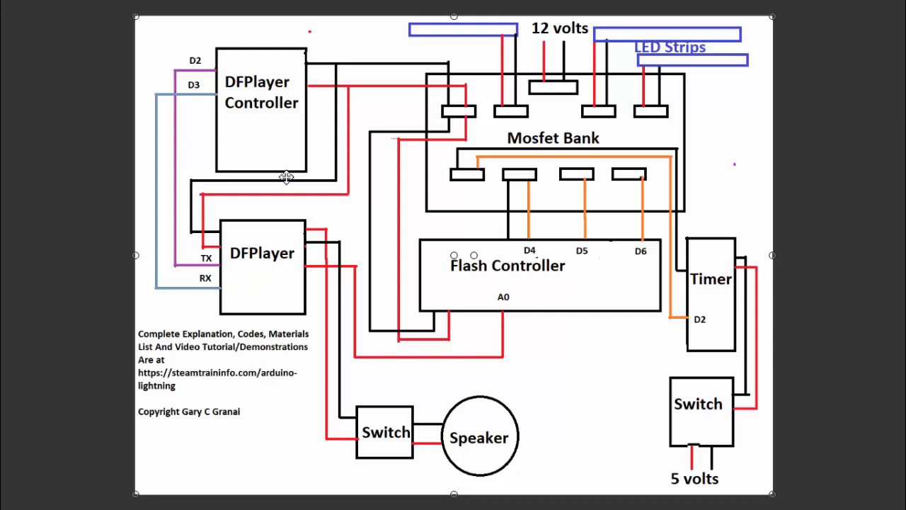
mouse_move(405, 486)
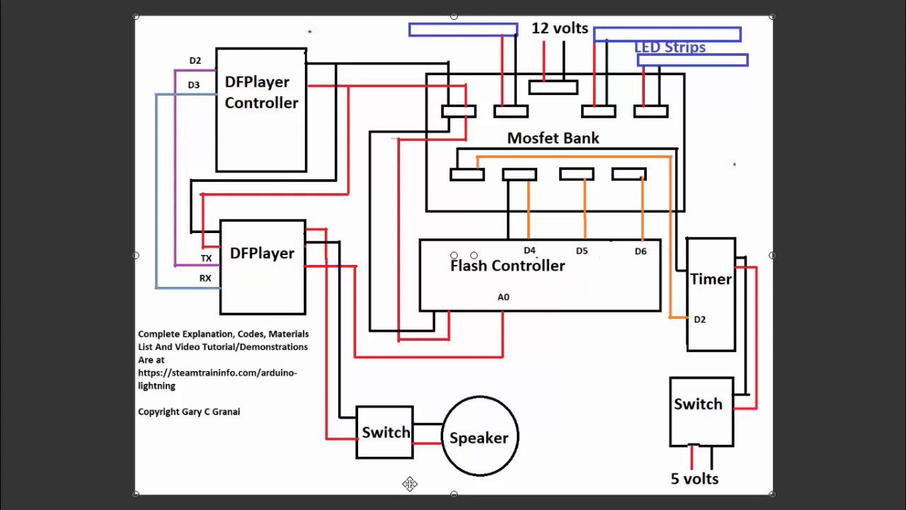
mouse_move(471, 310)
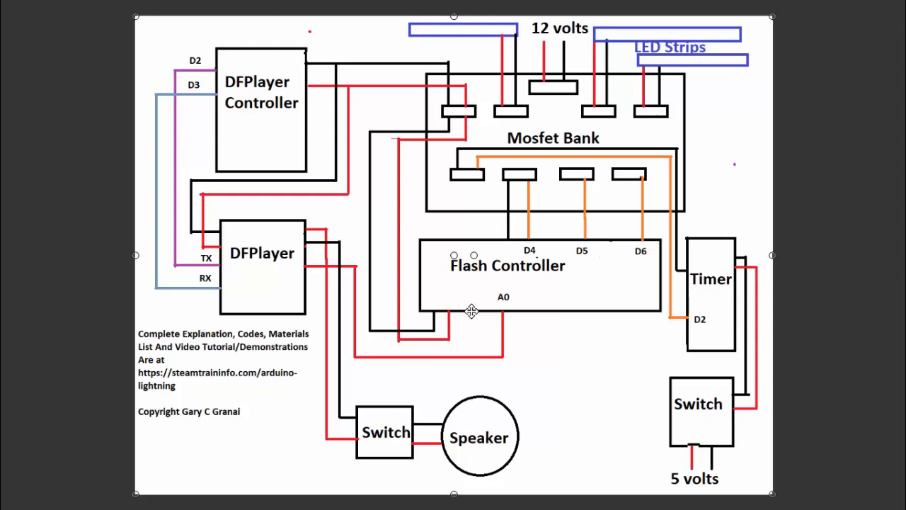
mouse_move(507, 289)
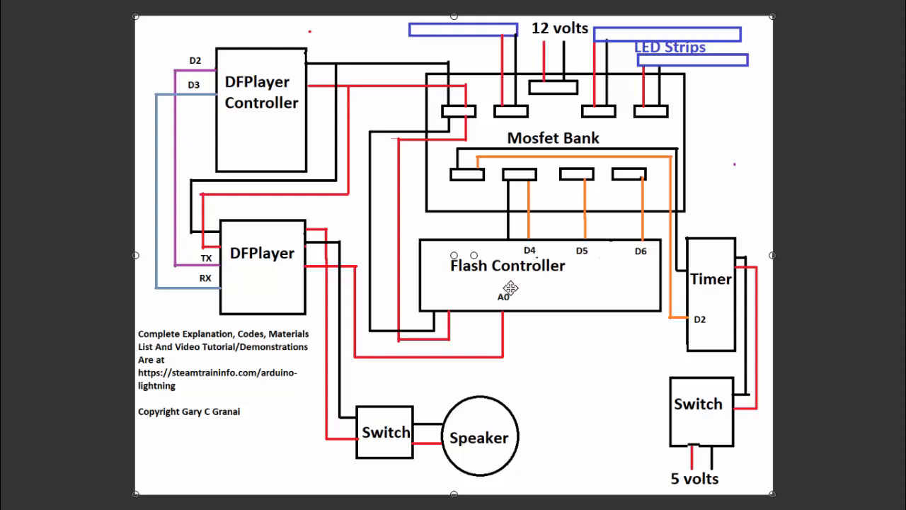
mouse_move(414, 477)
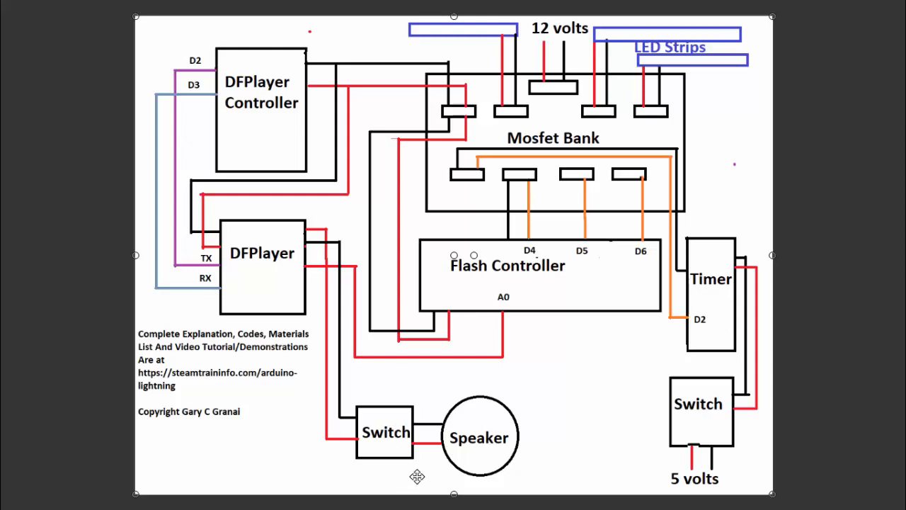
mouse_move(465, 453)
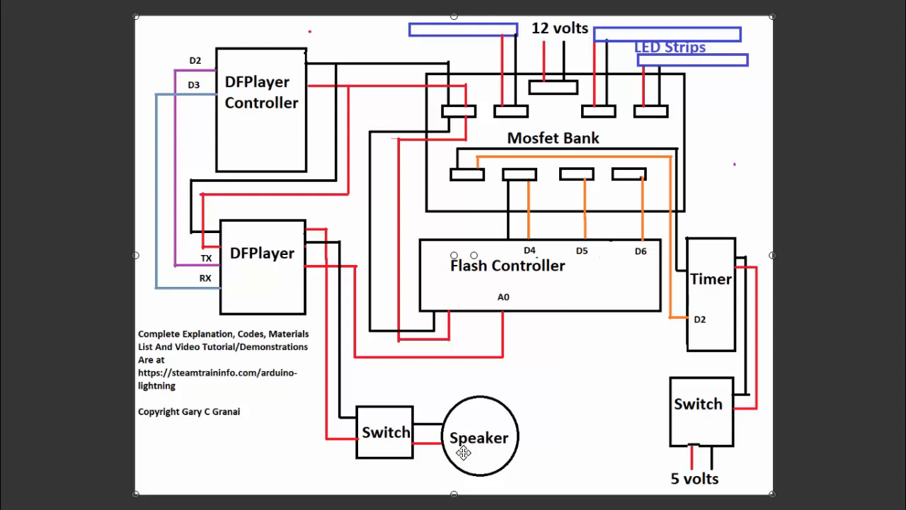
mouse_move(286, 448)
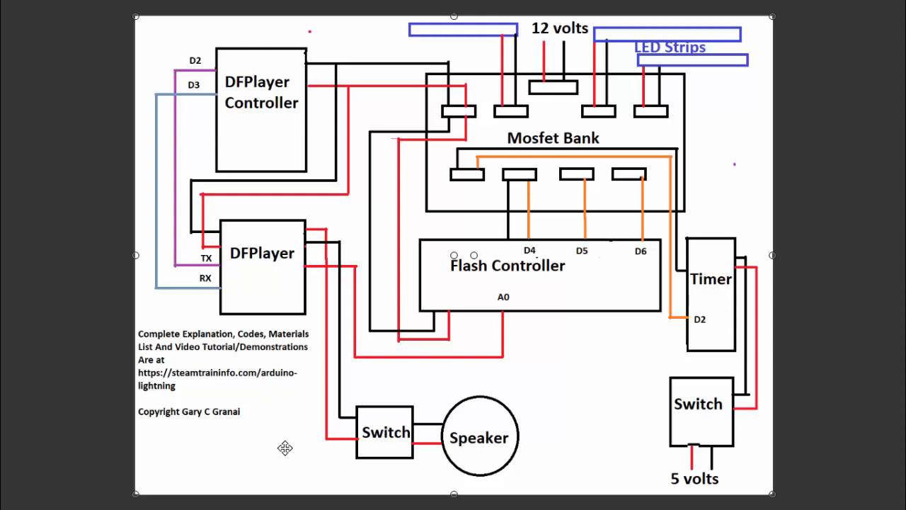
mouse_move(277, 434)
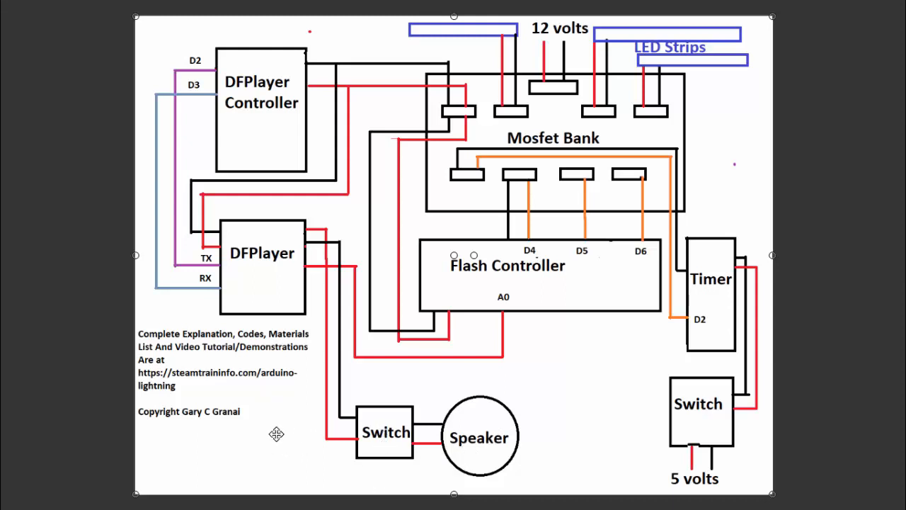
mouse_move(290, 412)
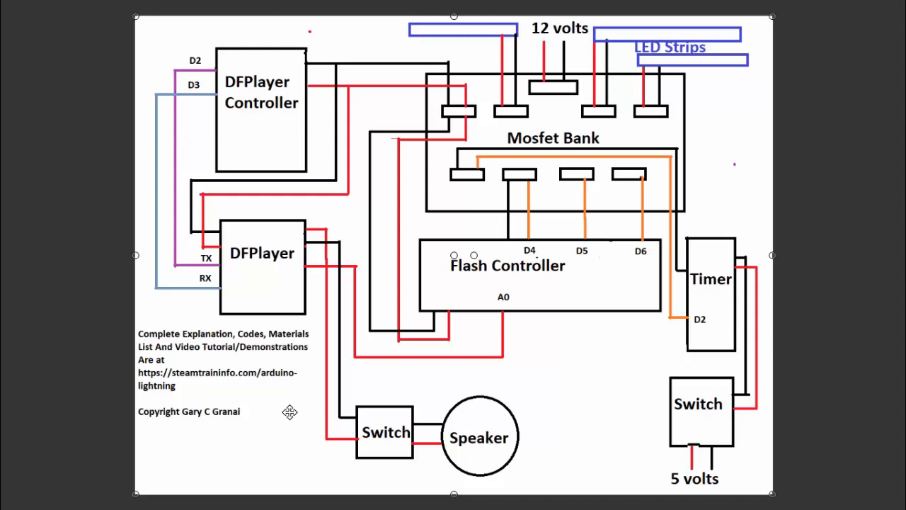
mouse_move(359, 451)
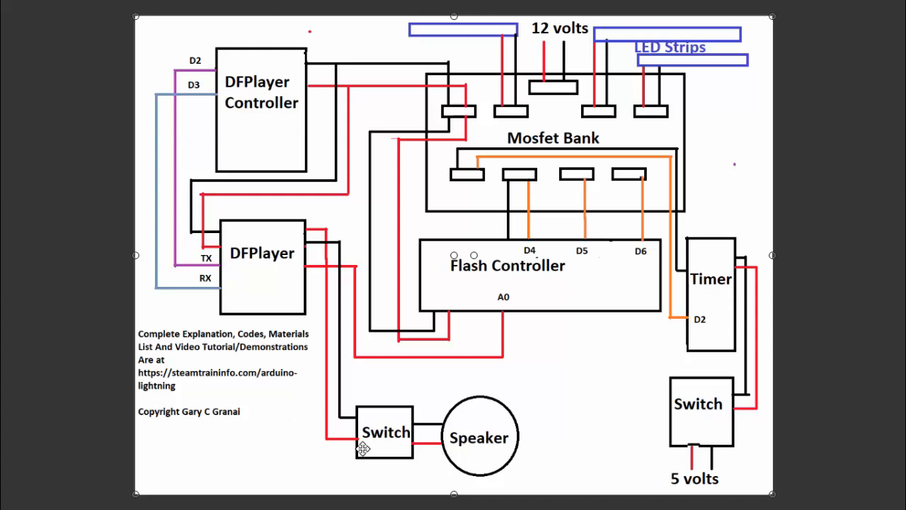
mouse_move(456, 436)
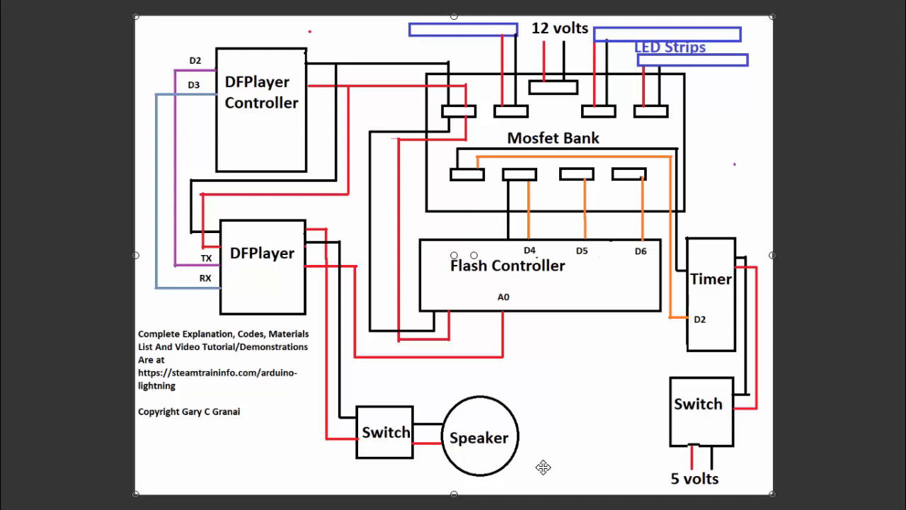
mouse_move(613, 436)
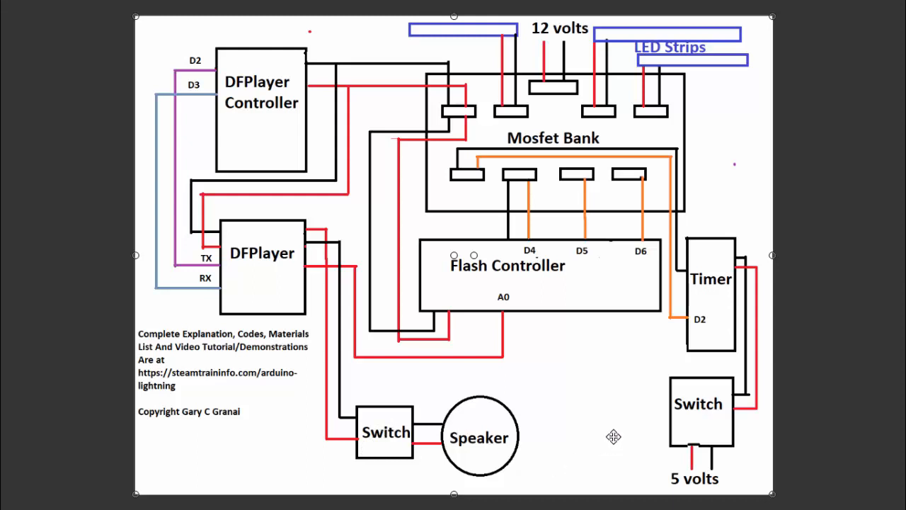
mouse_move(334, 58)
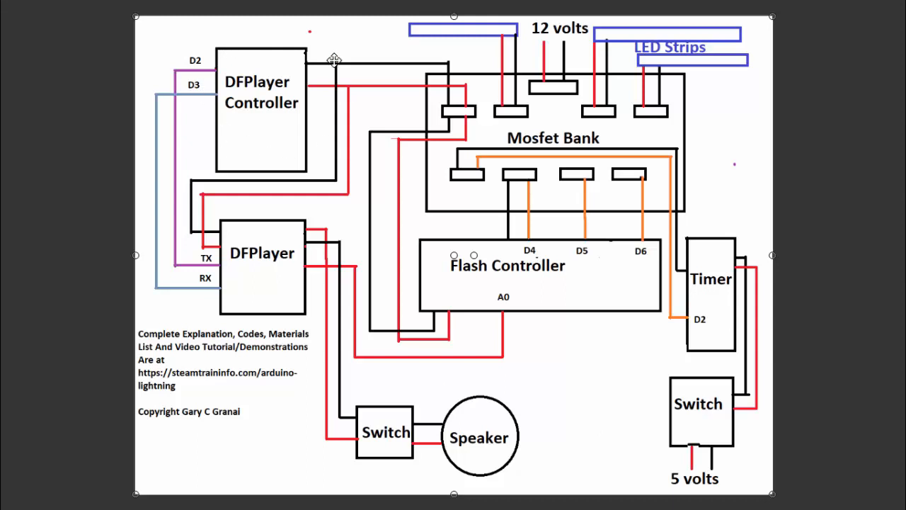
mouse_move(252, 171)
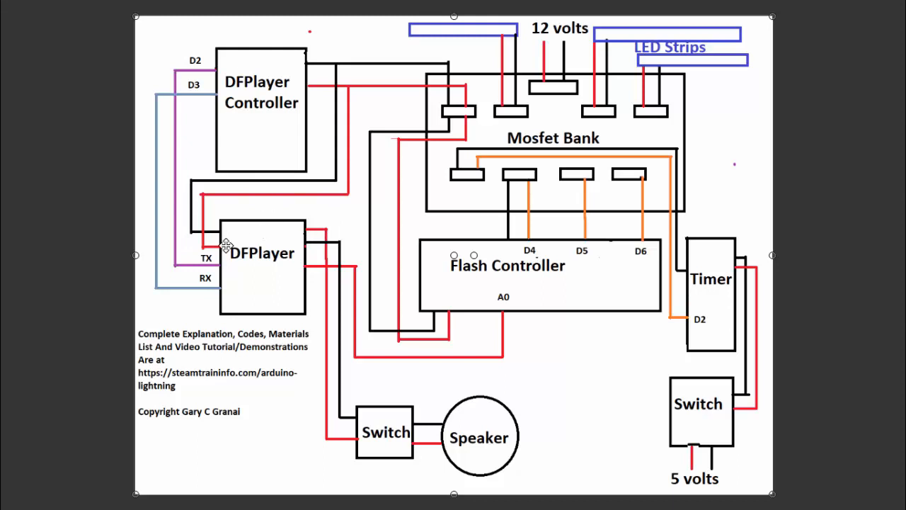
mouse_move(317, 292)
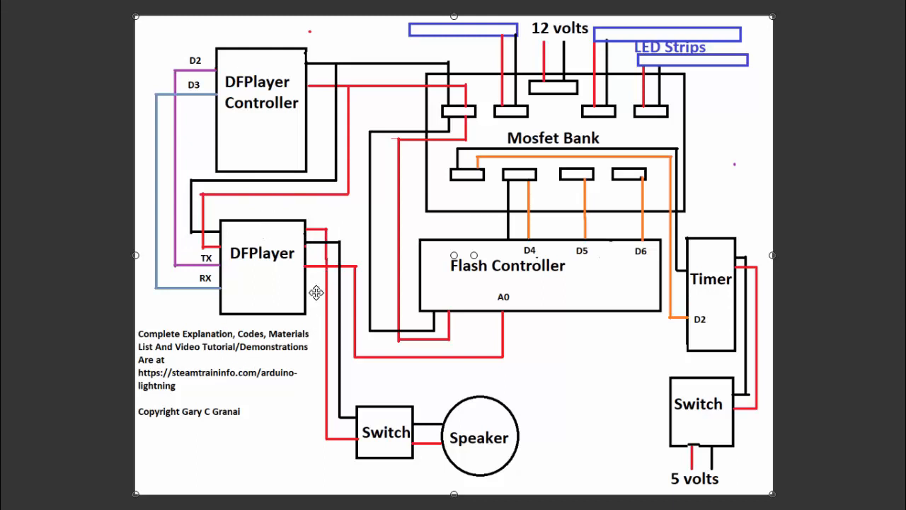
mouse_move(272, 306)
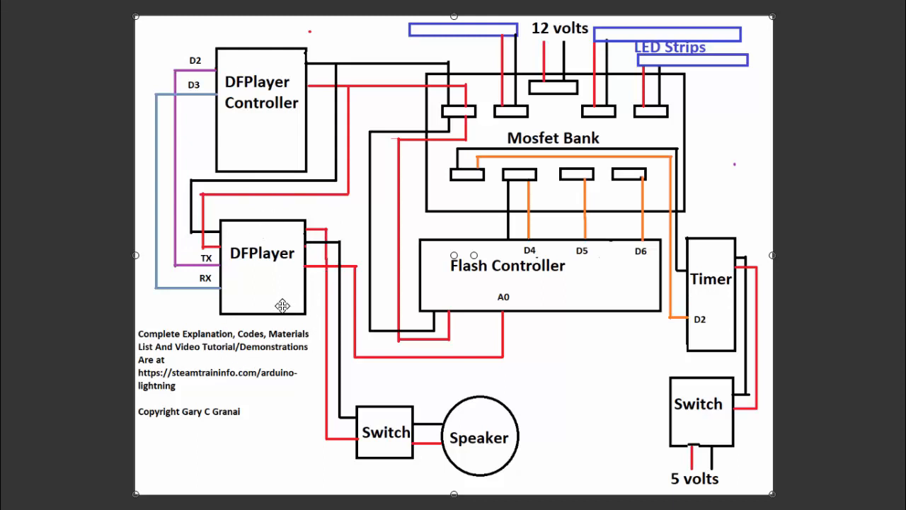